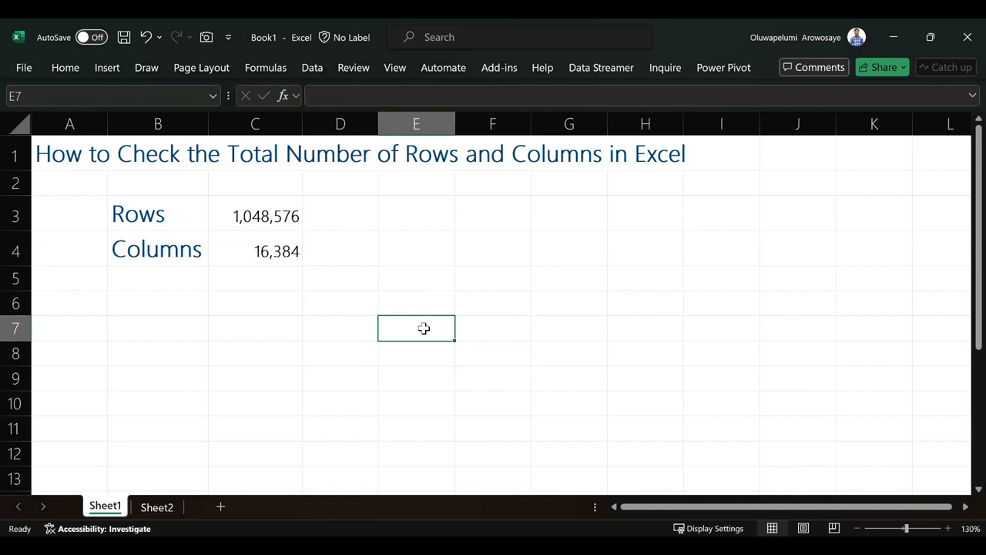
{"action": "mouse_move", "coordinate": [419, 330]}
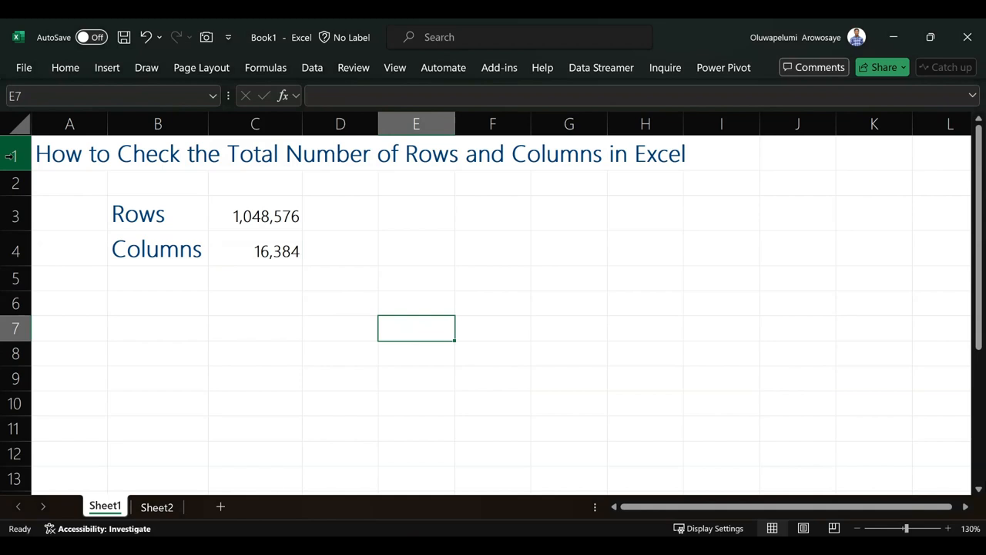
Step: Explore the sheet by selecting the Rows row and column C, then jumping to the last row
{"action": "left_click", "coordinate": [14, 216]}
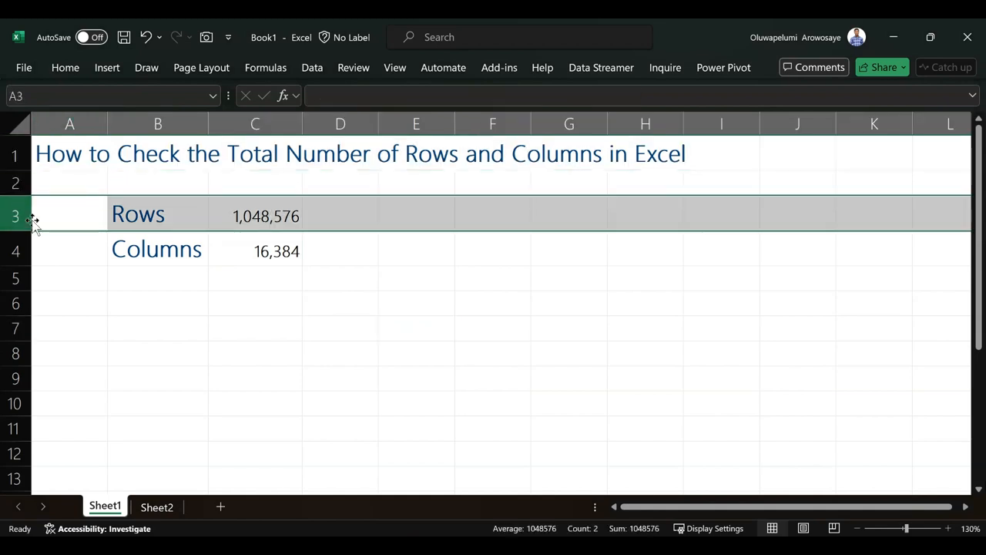
{"action": "left_click", "coordinate": [255, 123]}
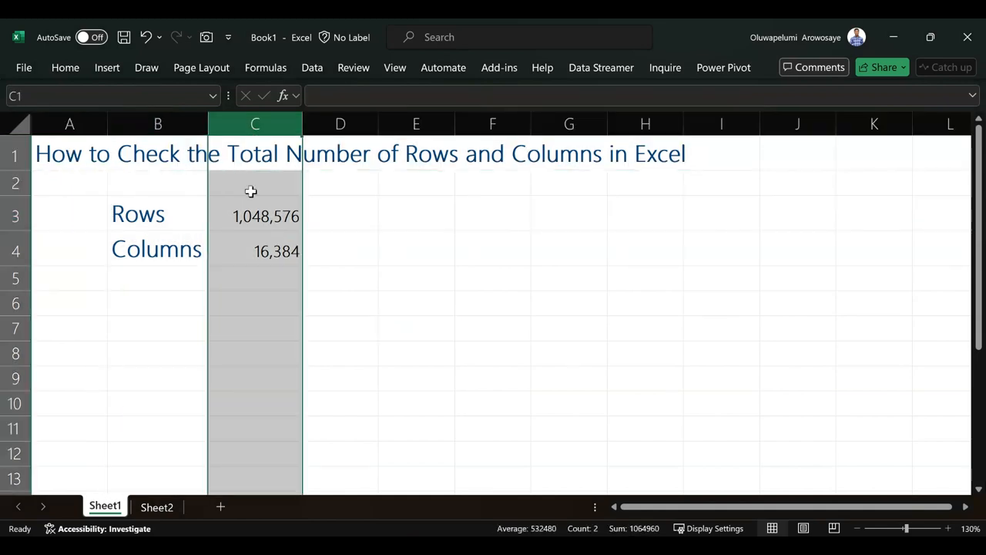
{"action": "left_click", "coordinate": [340, 279]}
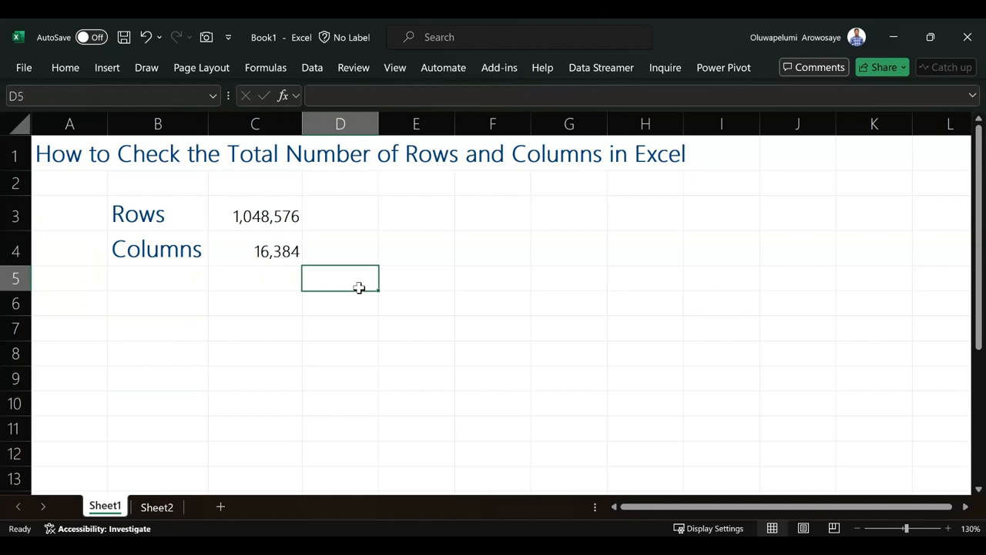
{"action": "key", "text": "Ctrl+Down"}
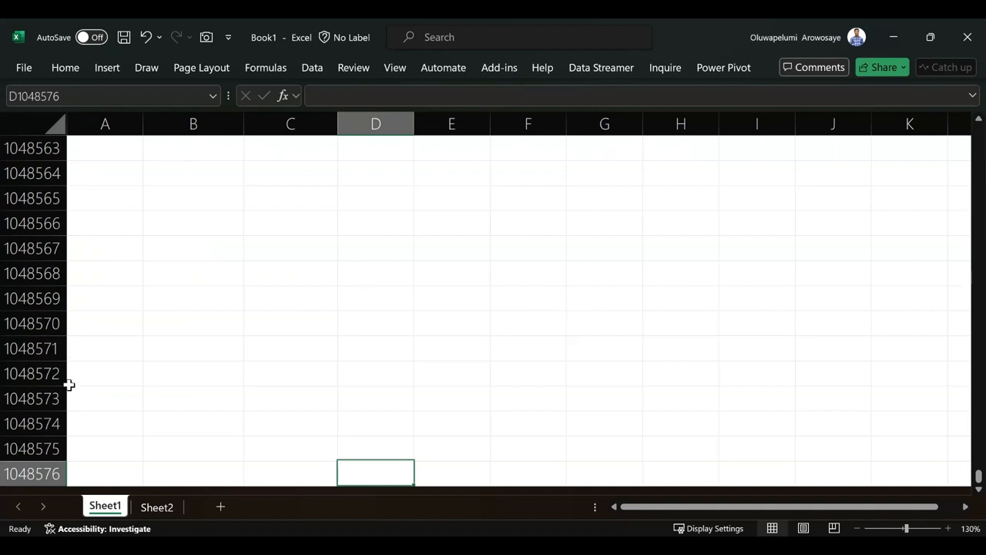
{"action": "left_click", "coordinate": [33, 475]}
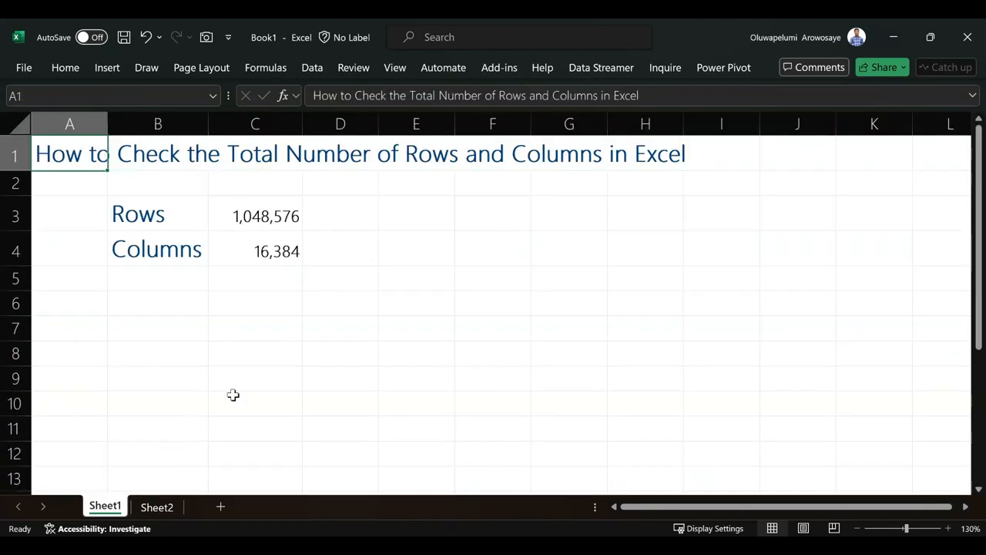
Step: Enter =ROWS over the whole of column J in D6, giving 1048576
{"action": "left_click", "coordinate": [339, 302]}
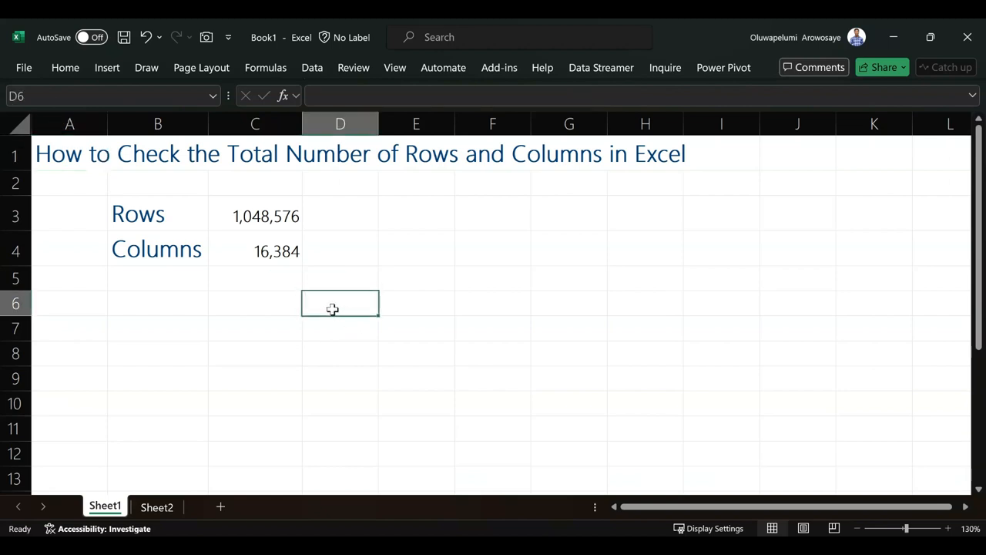
{"action": "type", "text": "=rows"}
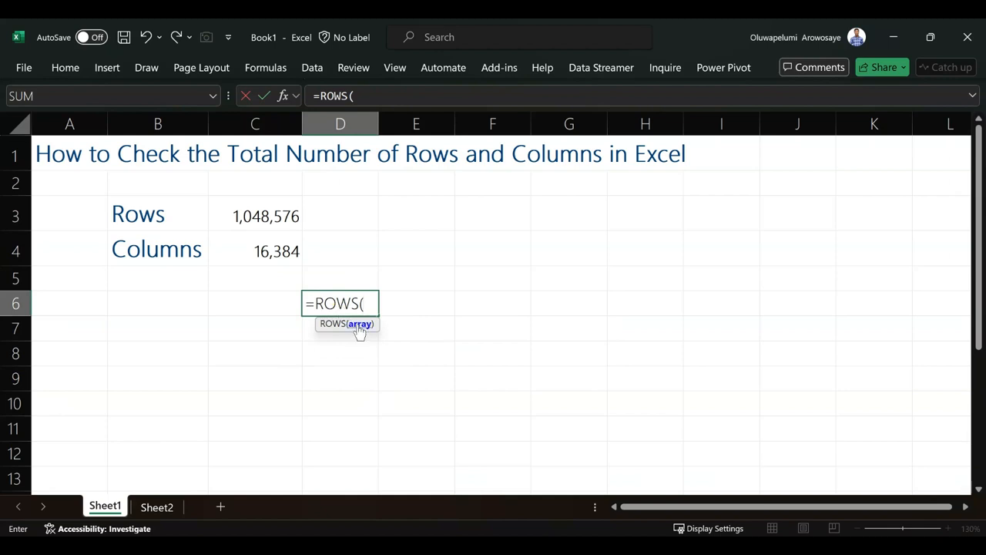
{"action": "mouse_move", "coordinate": [759, 148]}
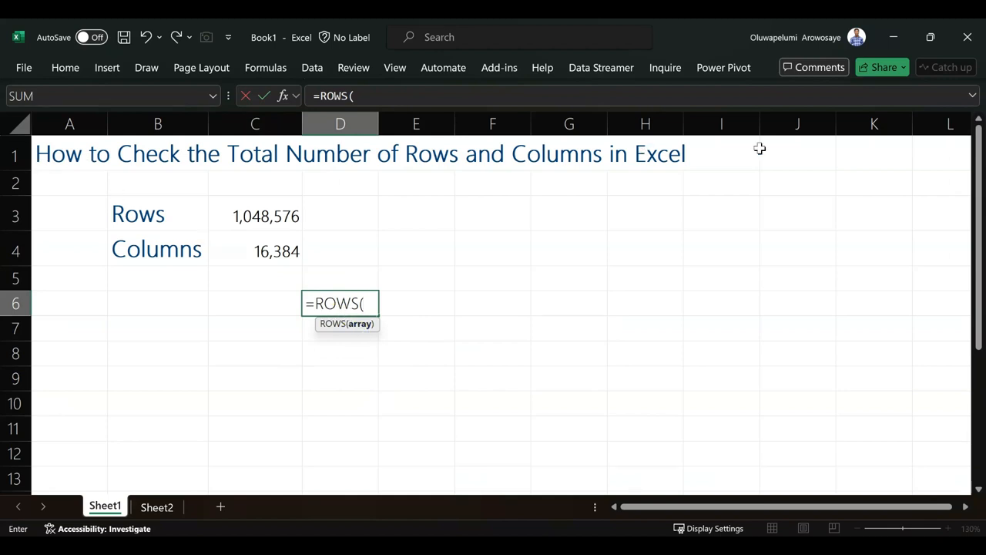
{"action": "mouse_move", "coordinate": [782, 158]}
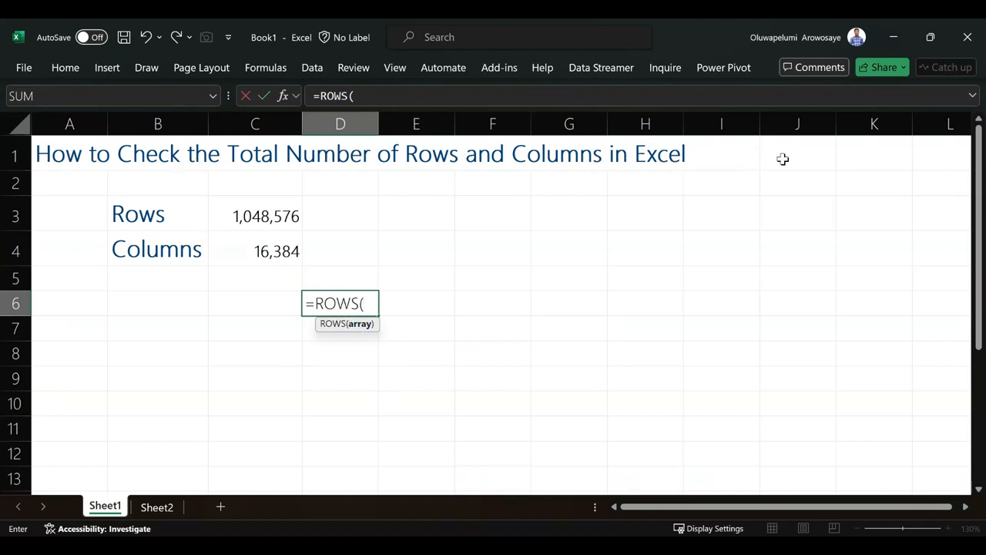
{"action": "left_click", "coordinate": [797, 153]}
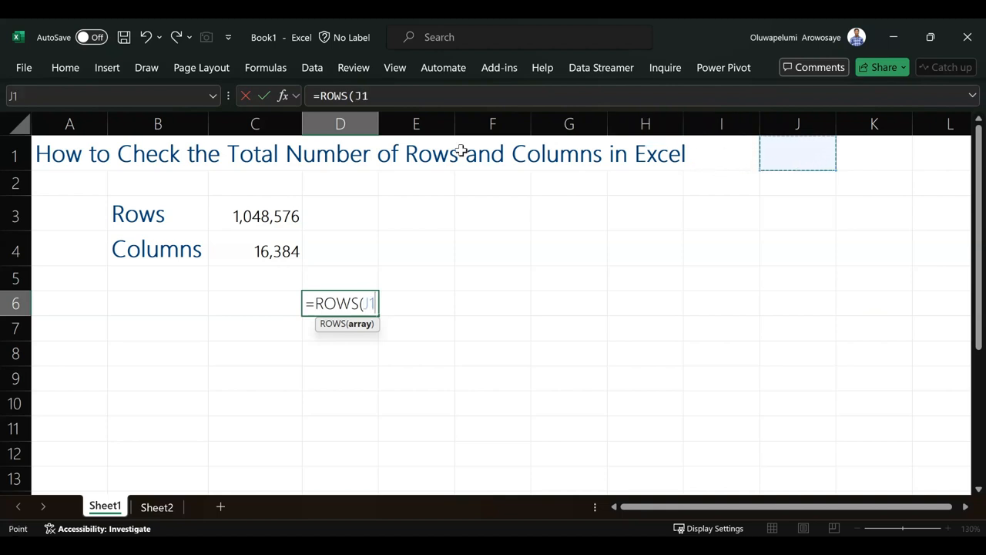
{"action": "mouse_move", "coordinate": [799, 306]}
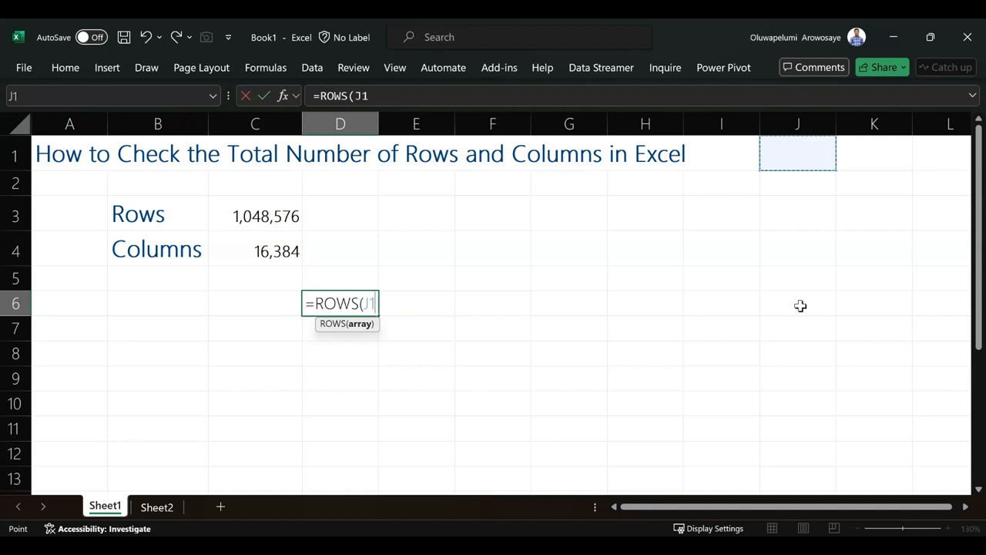
{"action": "left_click", "coordinate": [798, 123]}
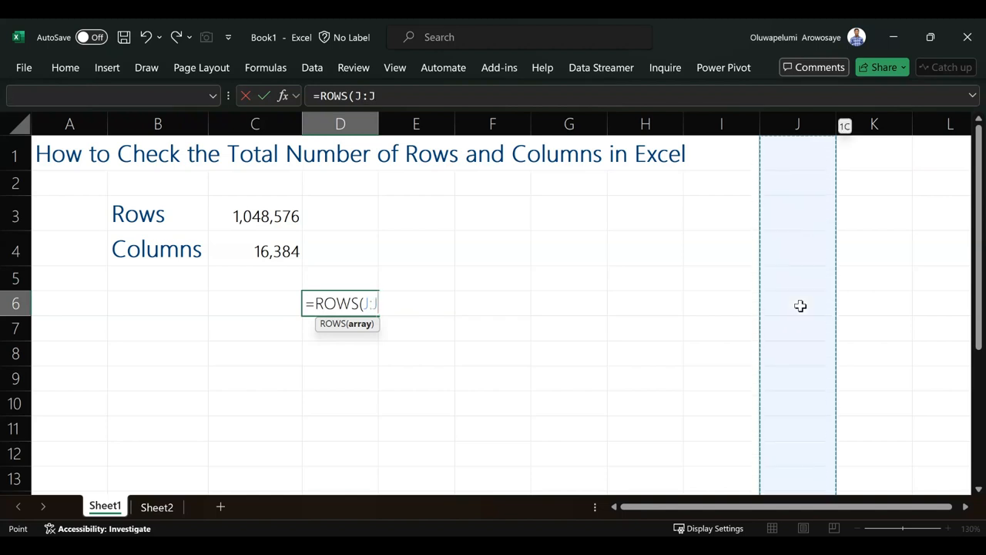
{"action": "key", "text": "Ctrl+Shift+Down"}
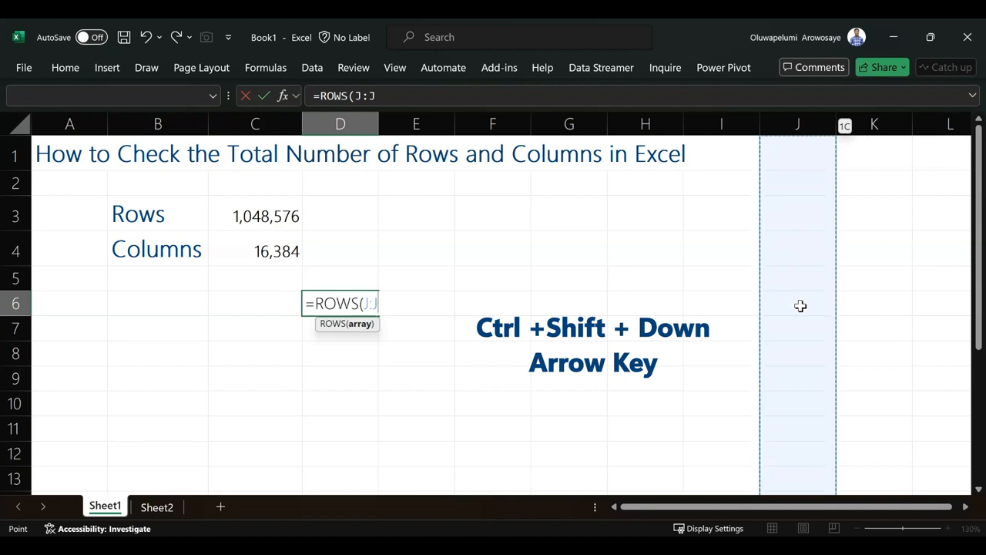
{"action": "key", "text": "Enter"}
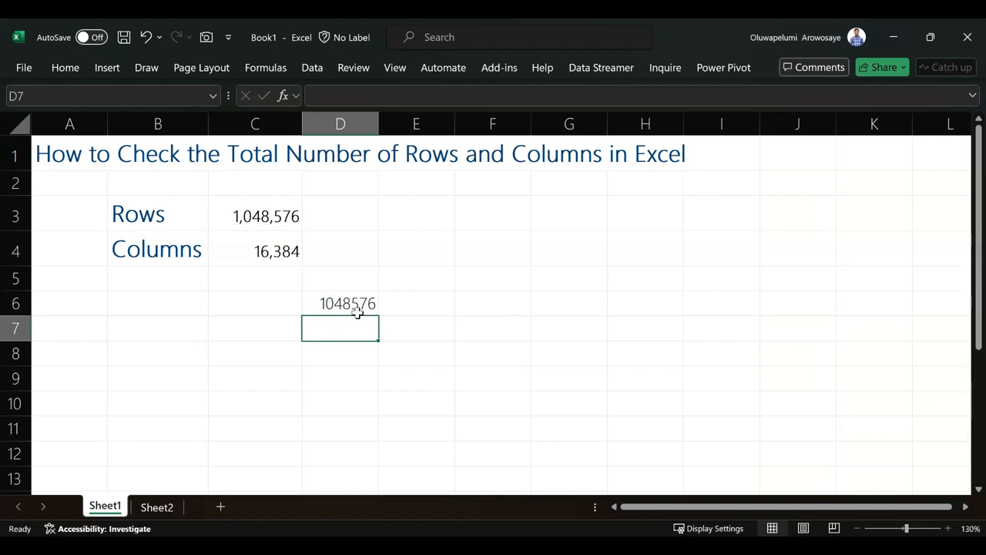
{"action": "mouse_move", "coordinate": [349, 343]}
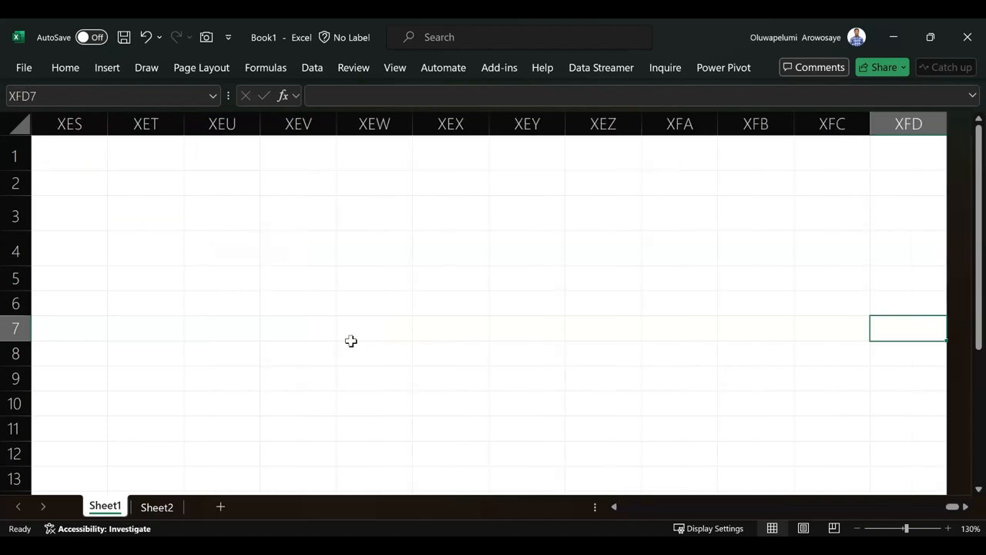
{"action": "key", "text": "Ctrl+Right"}
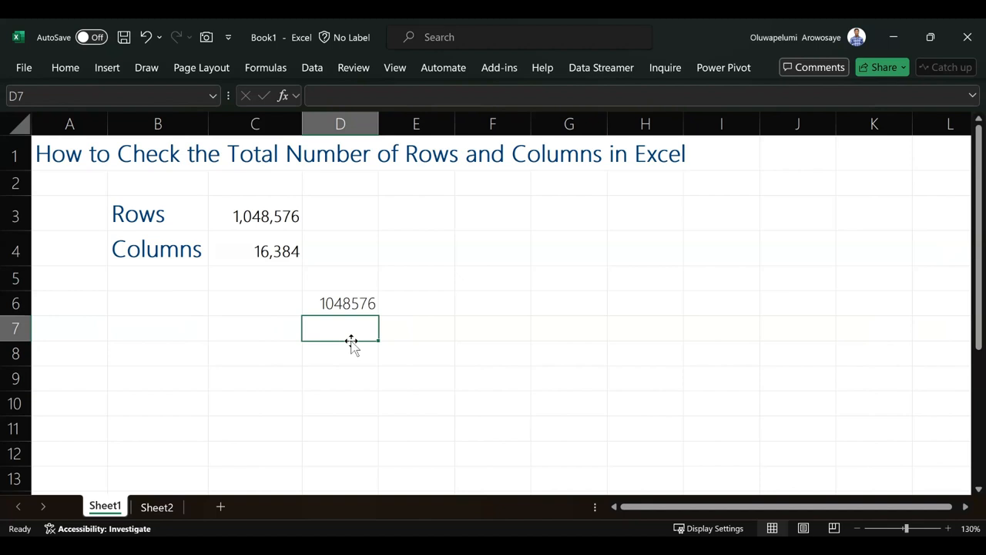
Step: Enter =COLUMNS in D7 with row 8 as the argument, giving 16384
{"action": "type", "text": "=cou"}
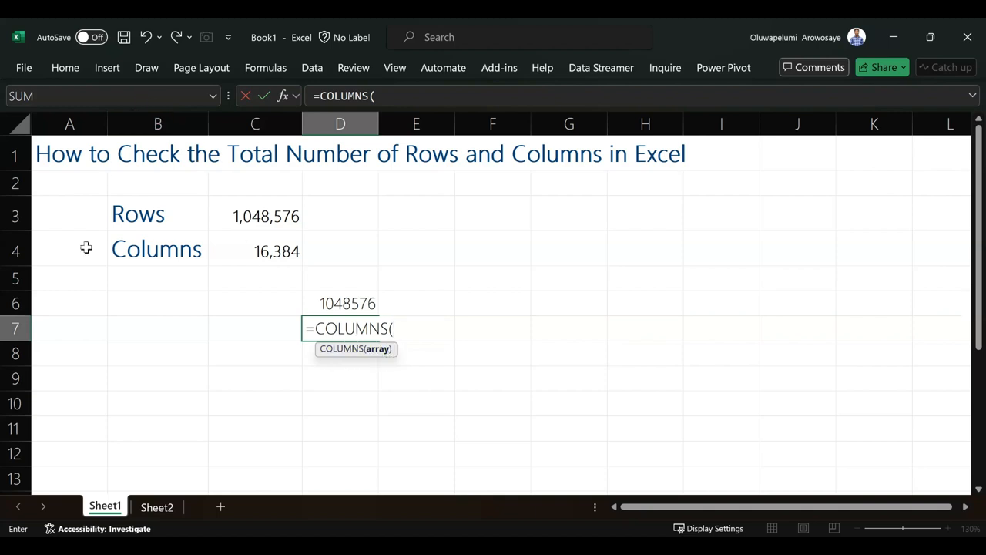
{"action": "left_click", "coordinate": [67, 123]}
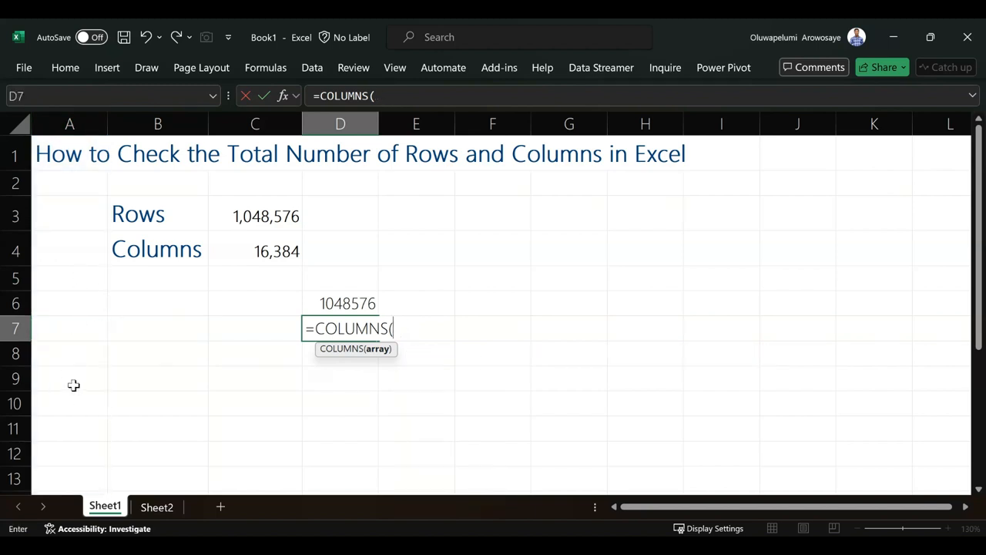
{"action": "left_click", "coordinate": [69, 354]}
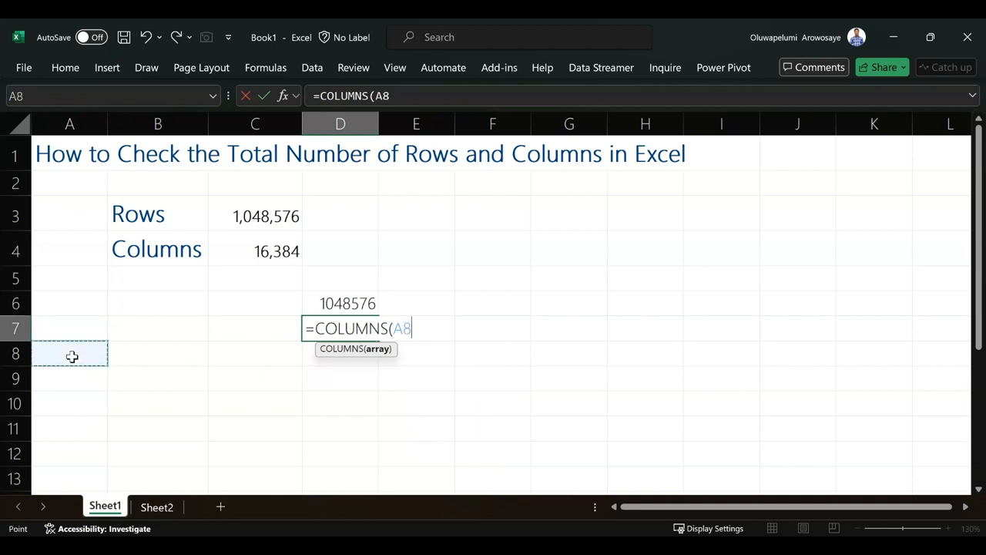
{"action": "mouse_move", "coordinate": [69, 361]}
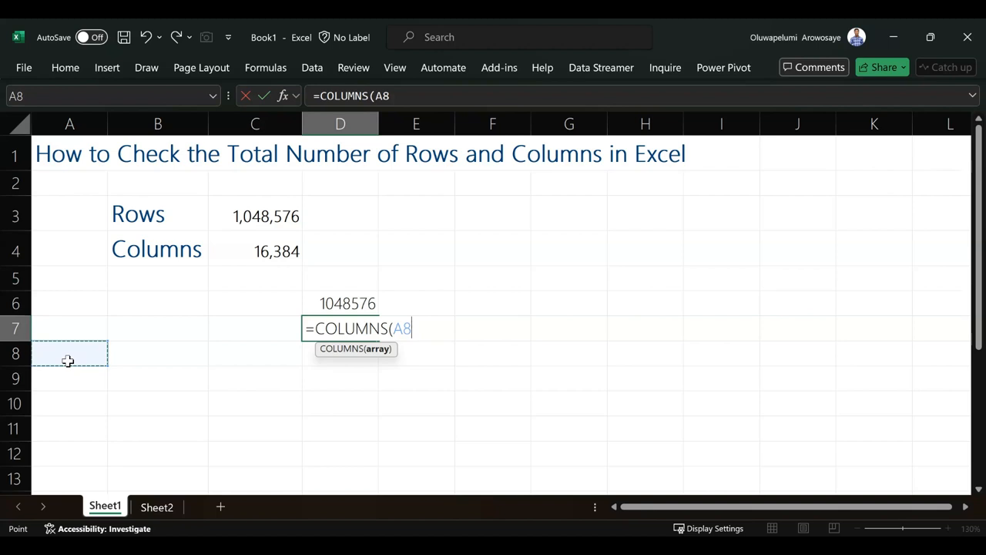
{"action": "left_click", "coordinate": [17, 349]}
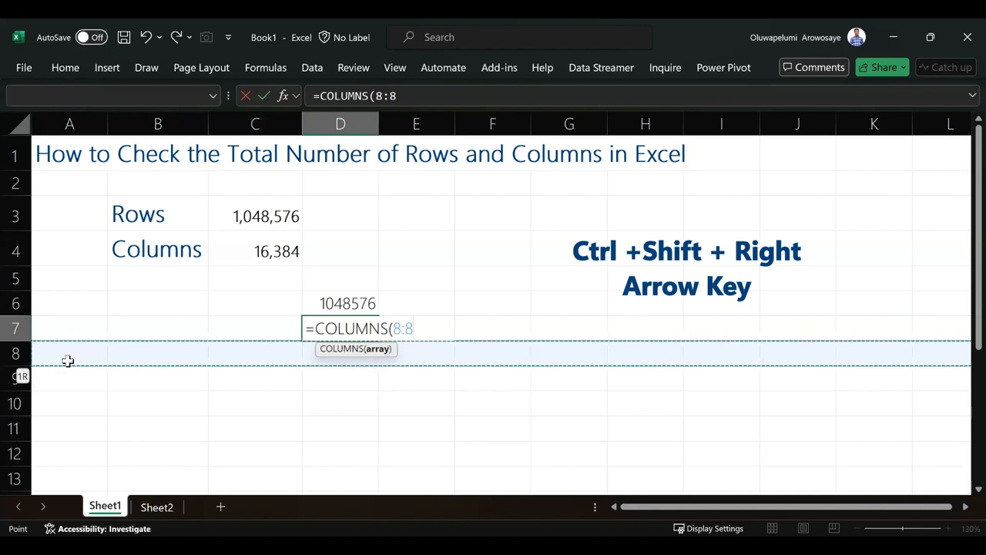
{"action": "key", "text": "Enter"}
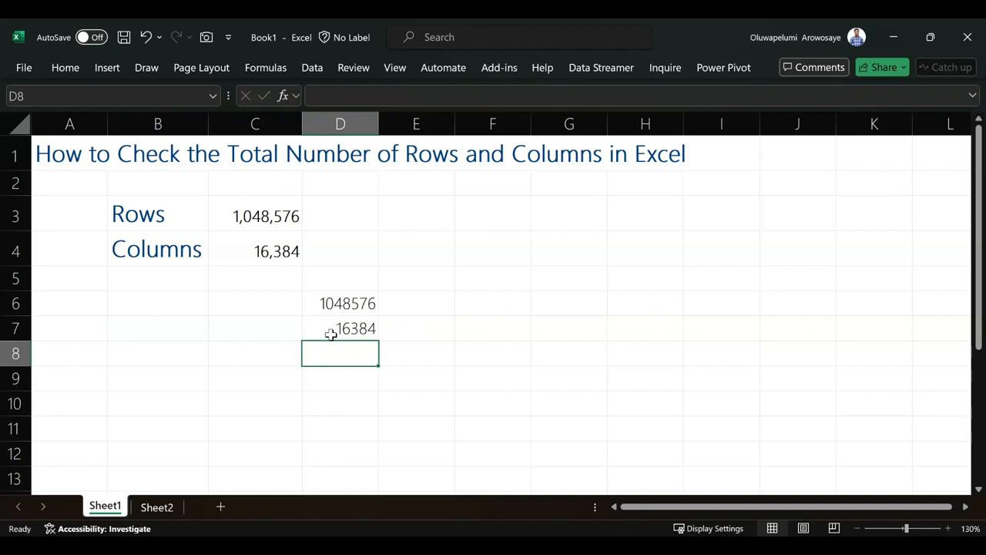
{"action": "mouse_move", "coordinate": [493, 334]}
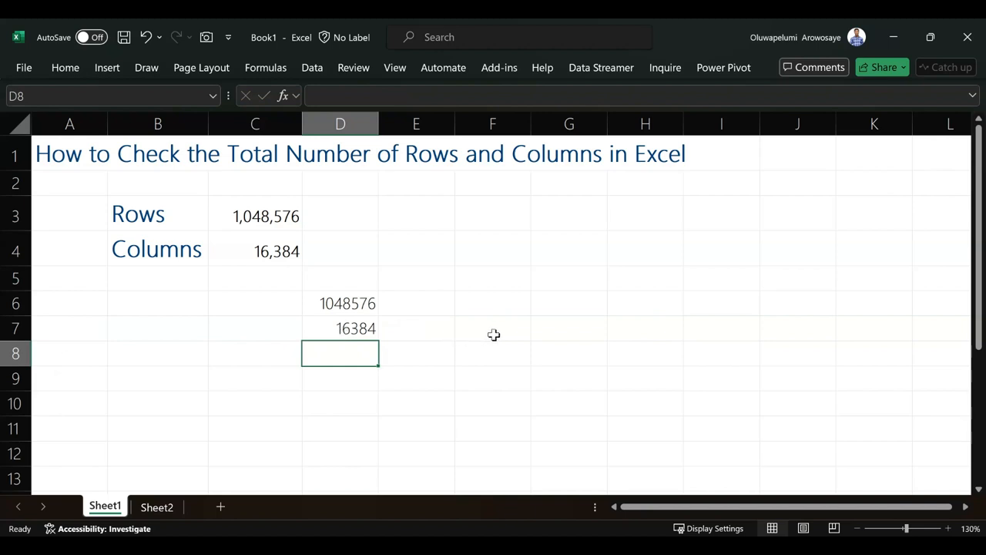